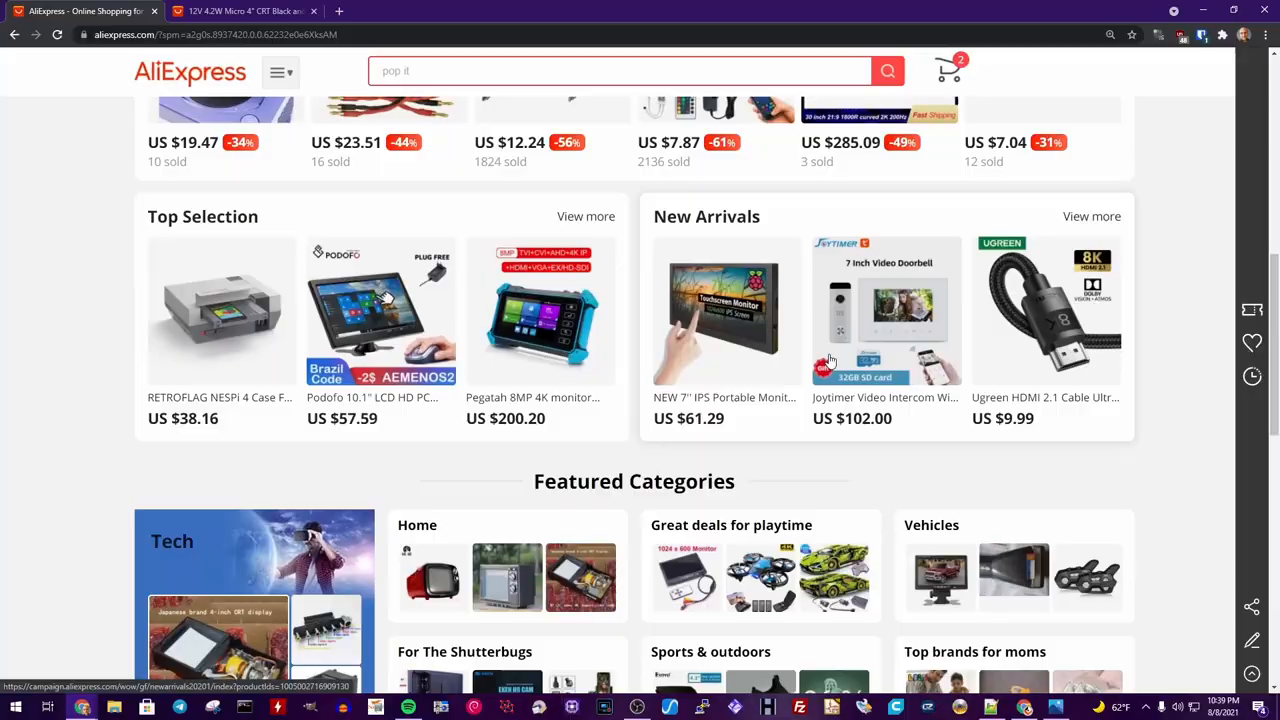
Scroll down the AliExpress home page listings toward the 4-inch micro CRT monitor.
scroll(down, 3)
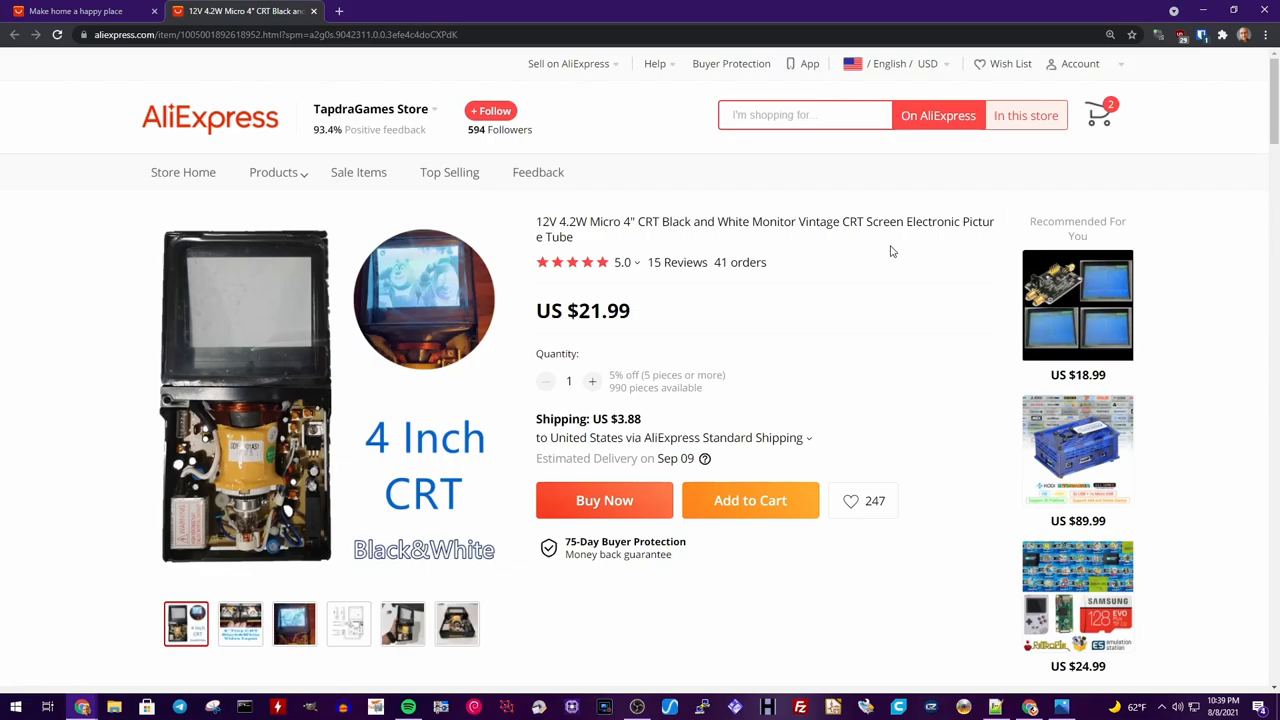
mouse_move(244, 356)
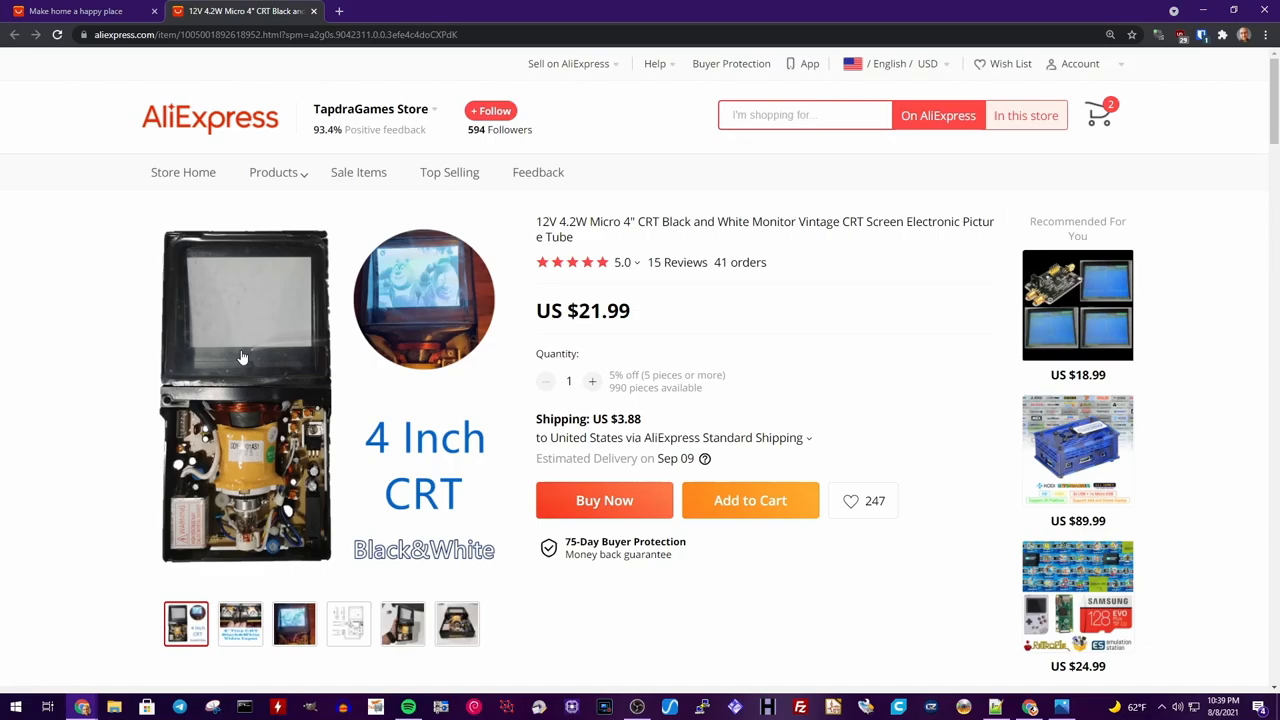
View the circuit-board, glowing-screen and wiring-diagram photos of the CRT monitor in turn.
click(240, 624)
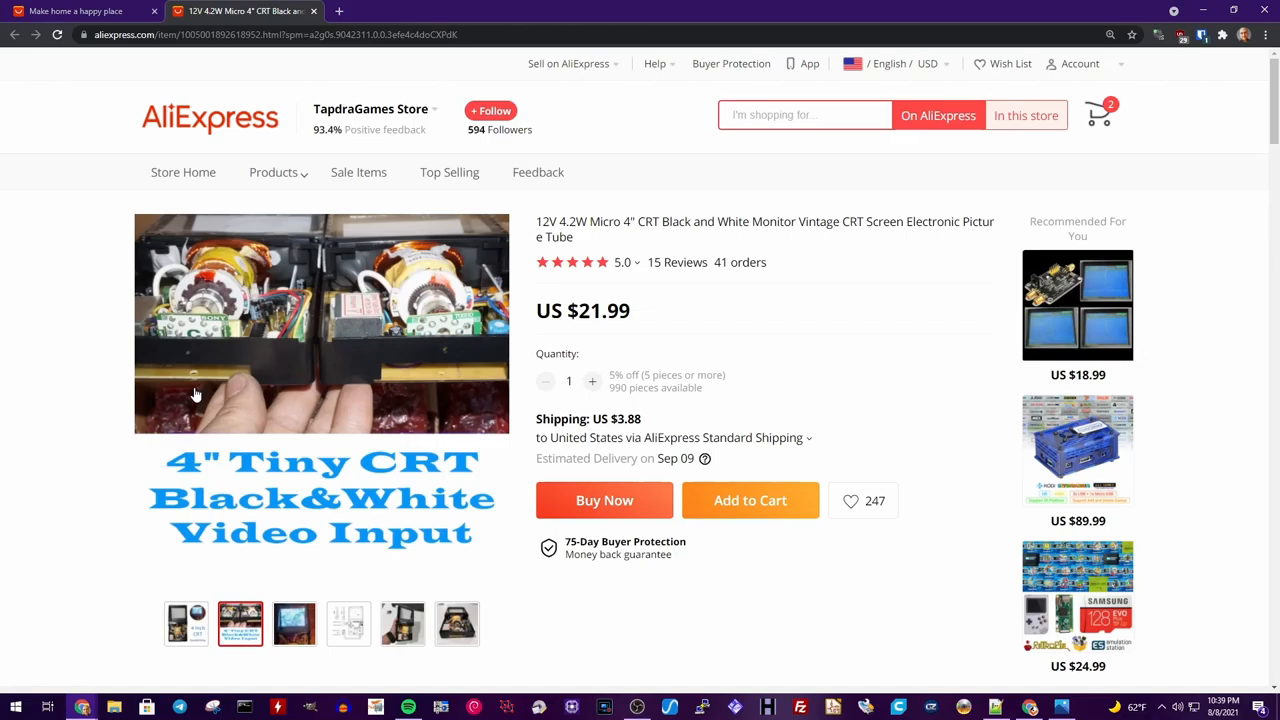
click(294, 624)
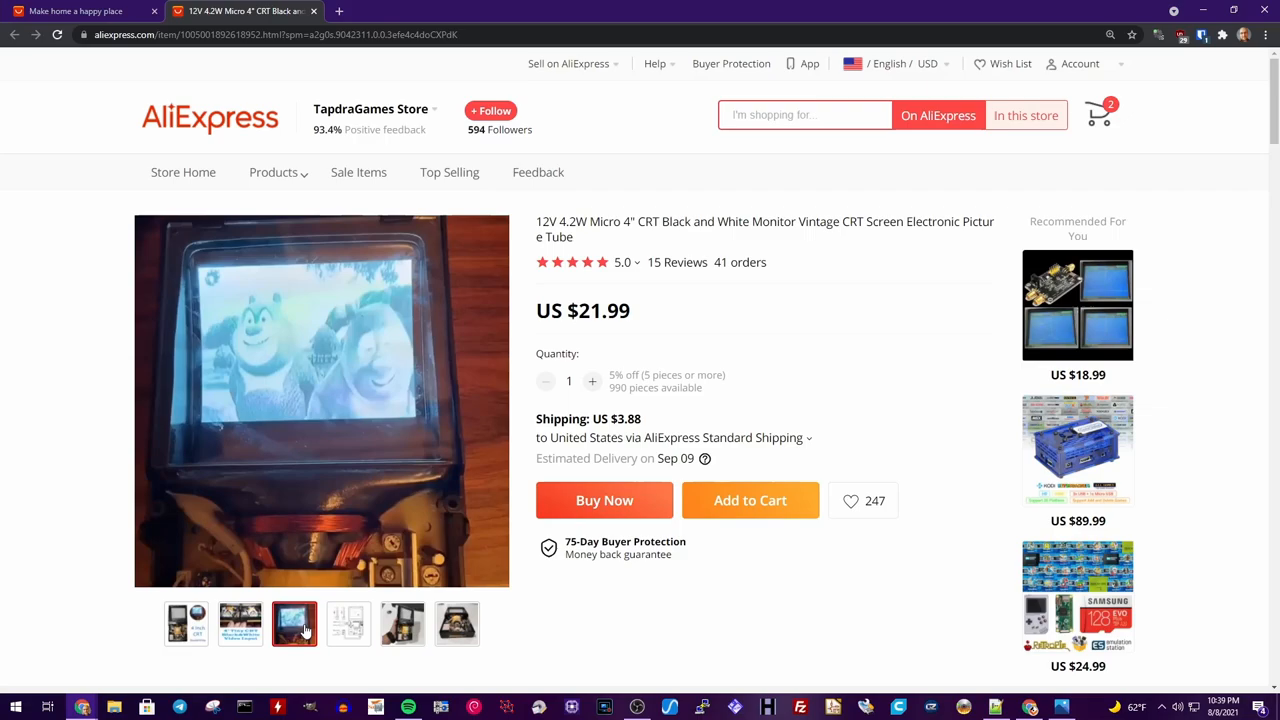
click(348, 624)
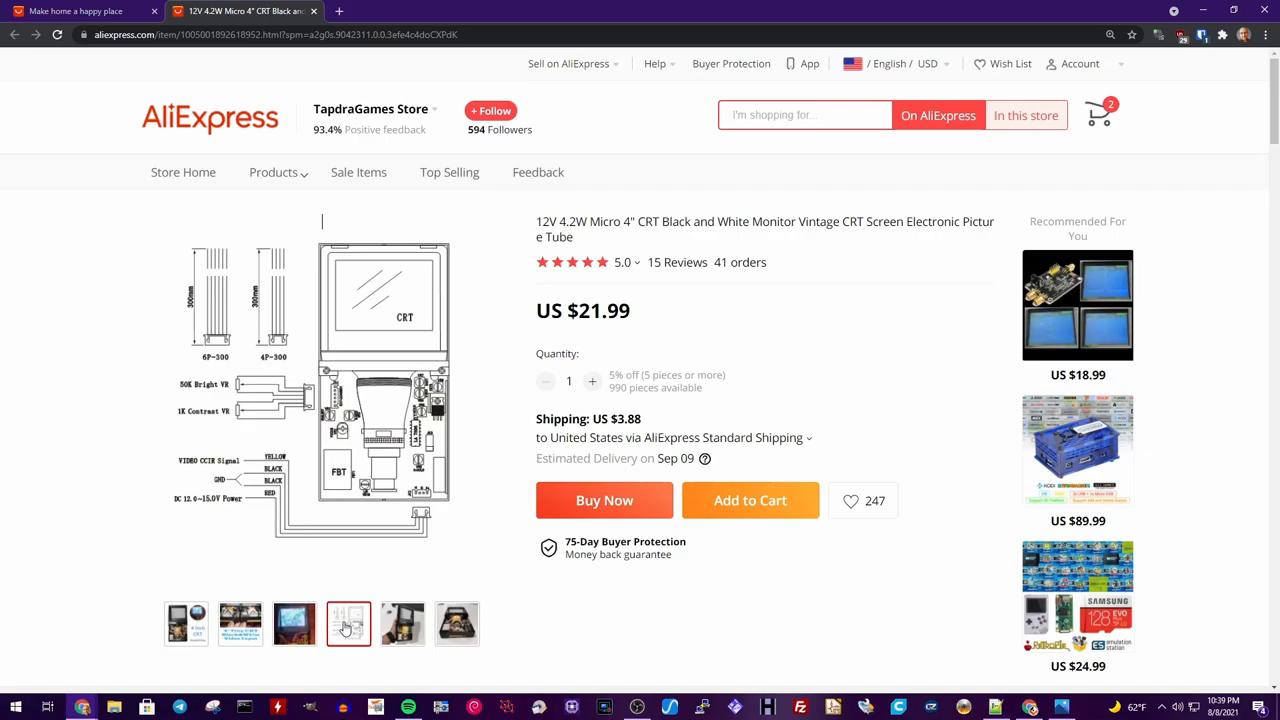